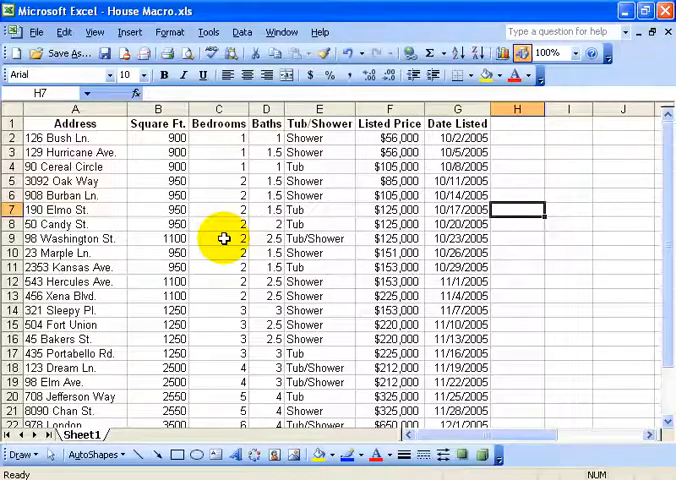
- Paste the Address-to-Date Listed headers A1:G1 into I1 as a criteria header row
scroll(down, 3)
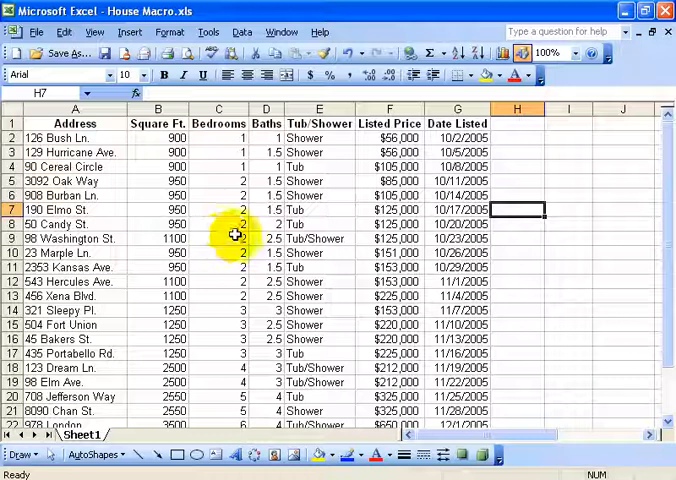
click(157, 223)
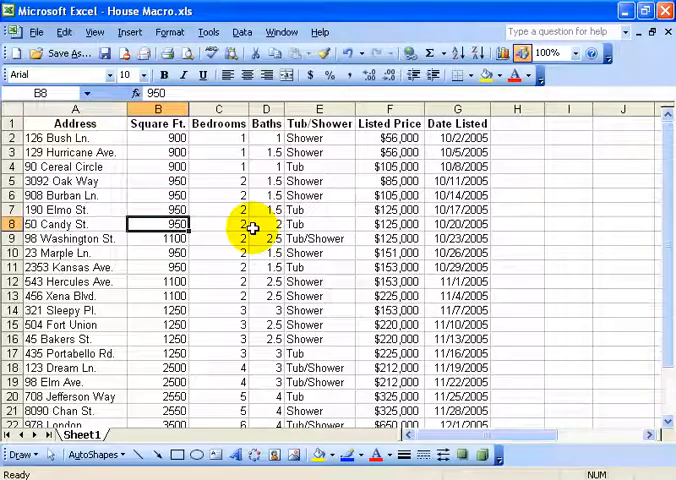
click(74, 123)
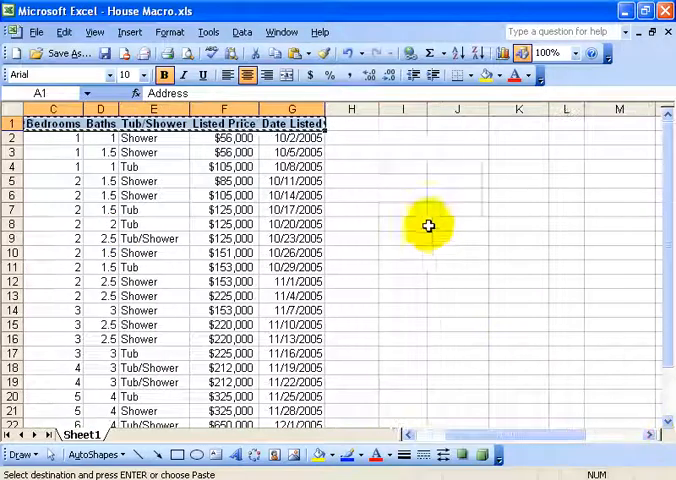
click(403, 124)
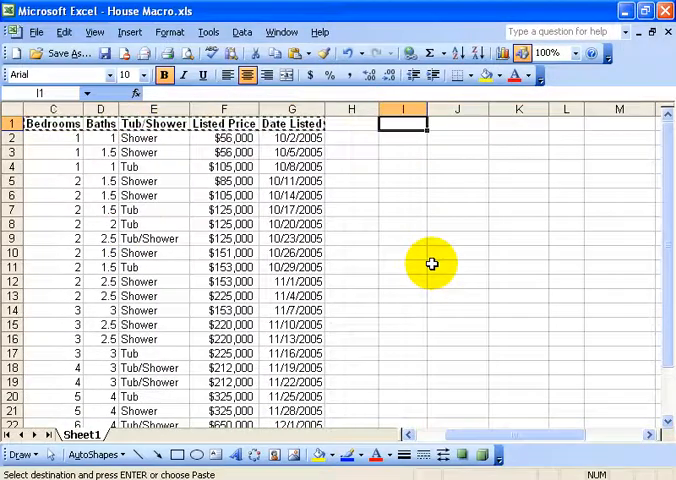
key(Return)
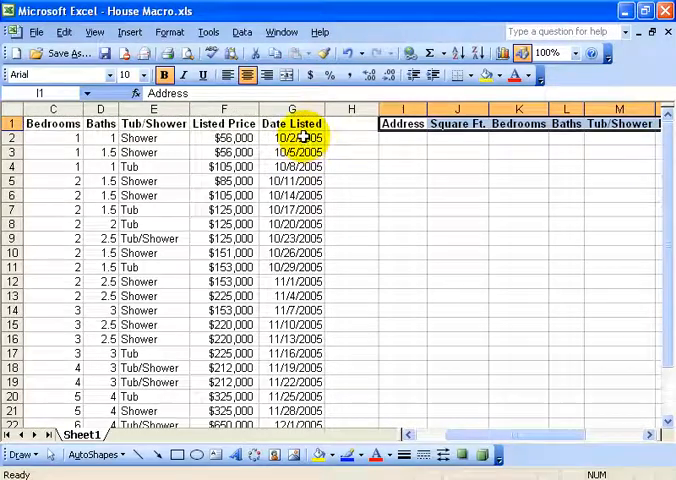
- Enter criteria 3 under Bedrooms and <175000 under Listed Price, then select inside the listings
click(401, 153)
text(<)
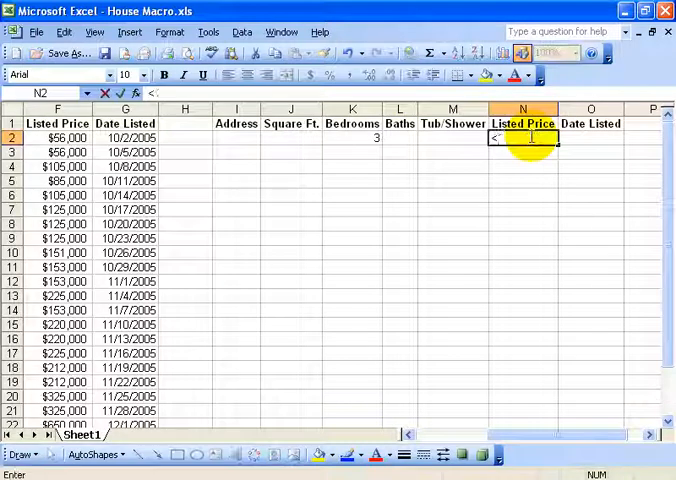
text(175000)
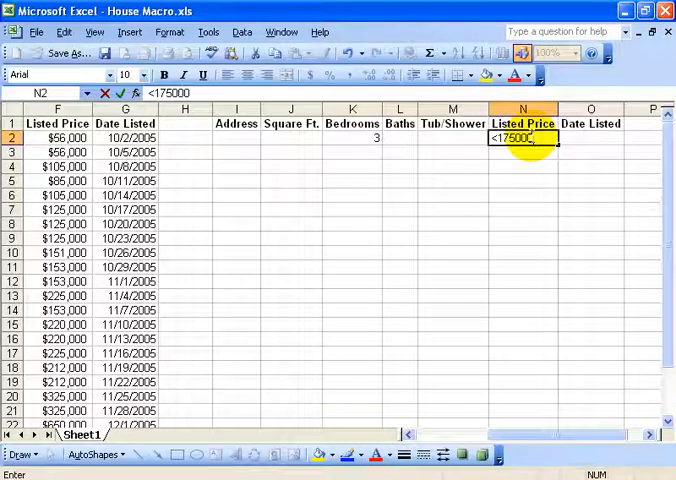
key(Return)
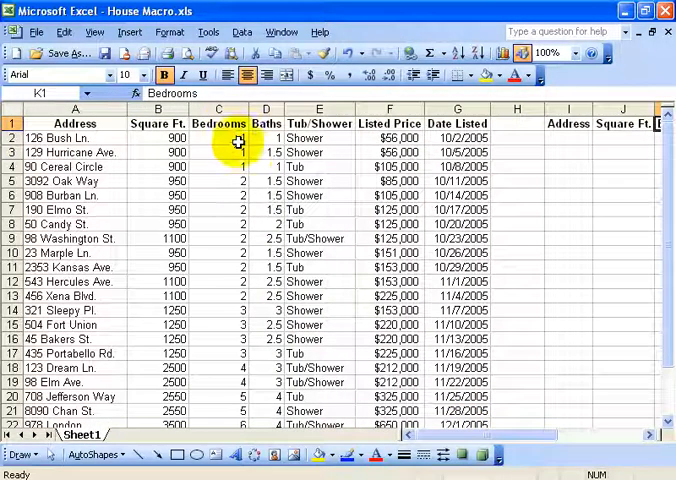
click(219, 124)
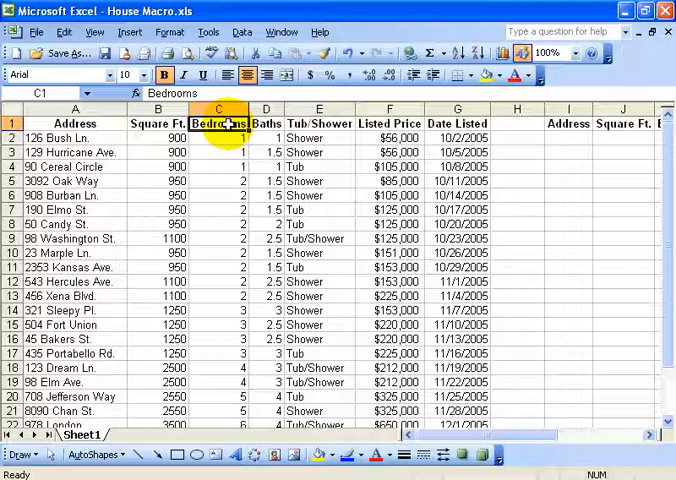
mouse_move(232, 281)
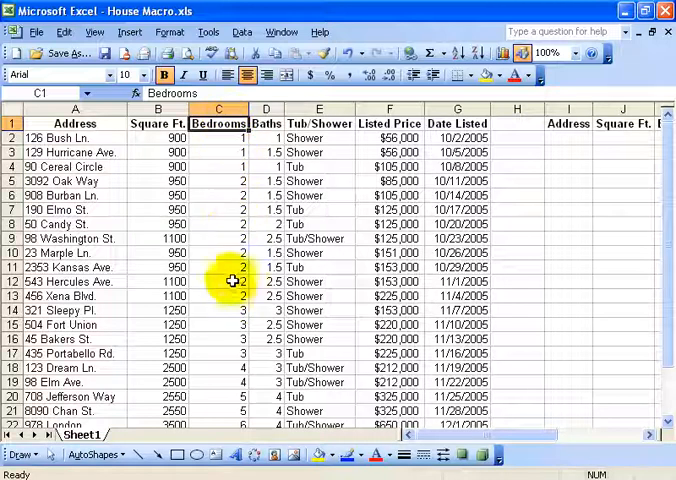
click(319, 152)
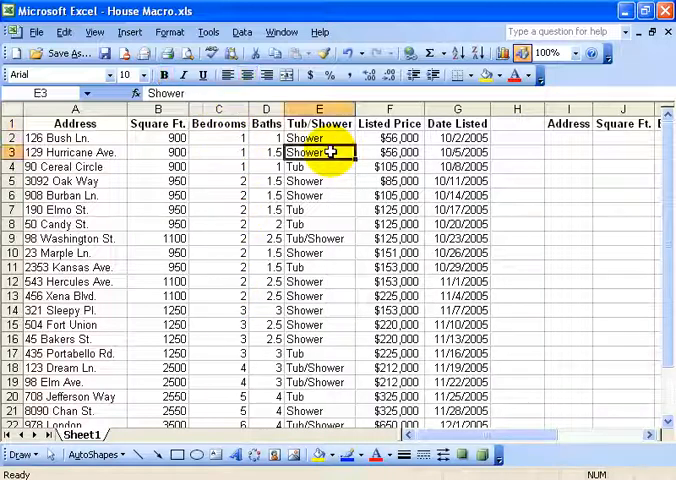
click(568, 124)
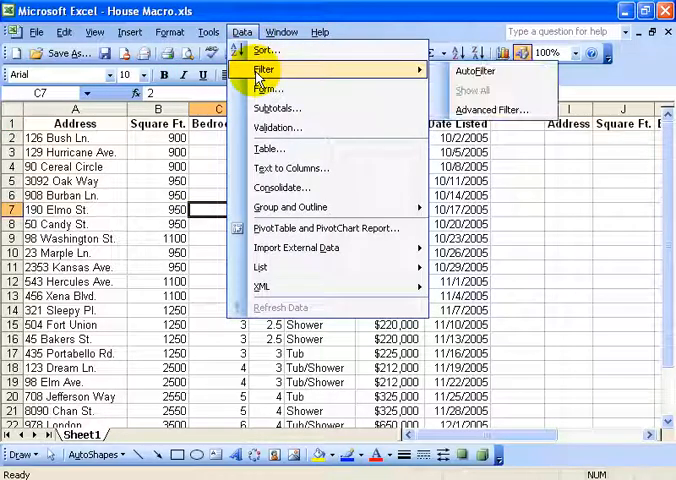
mouse_move(490, 110)
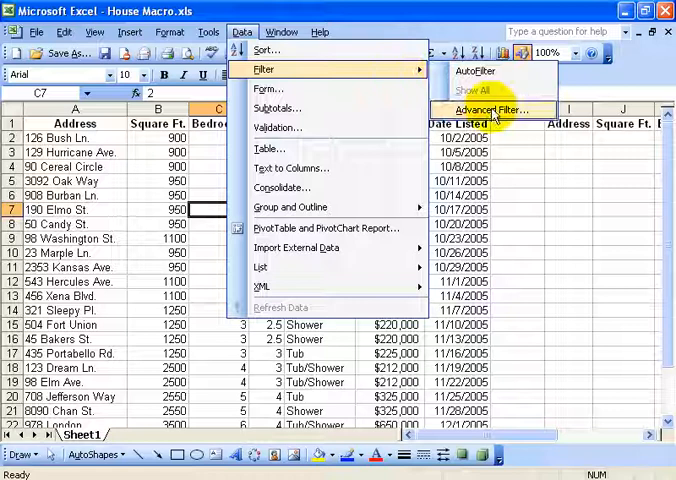
- Open Advanced Filter with list range $A$1:$G$25 and criteria range $I$1:$O$2
click(489, 110)
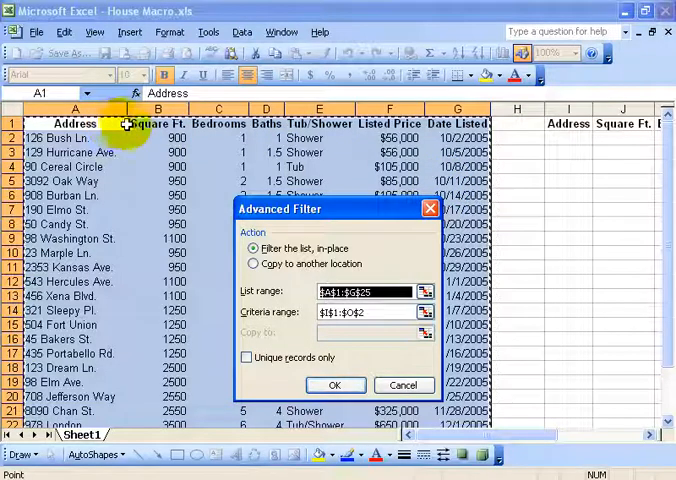
mouse_move(221, 123)
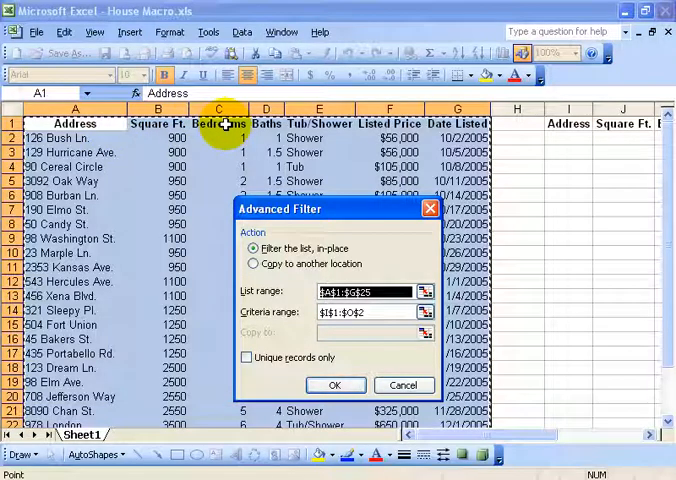
mouse_move(178, 210)
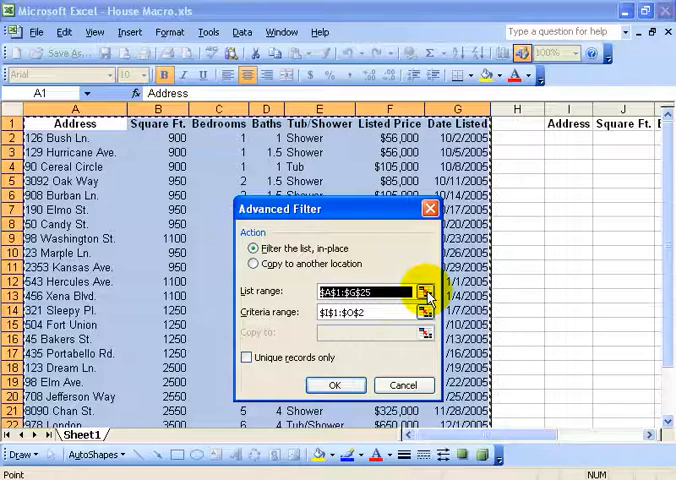
- Reselect A1:G25 on the sheet as the Advanced Filter list range
click(428, 293)
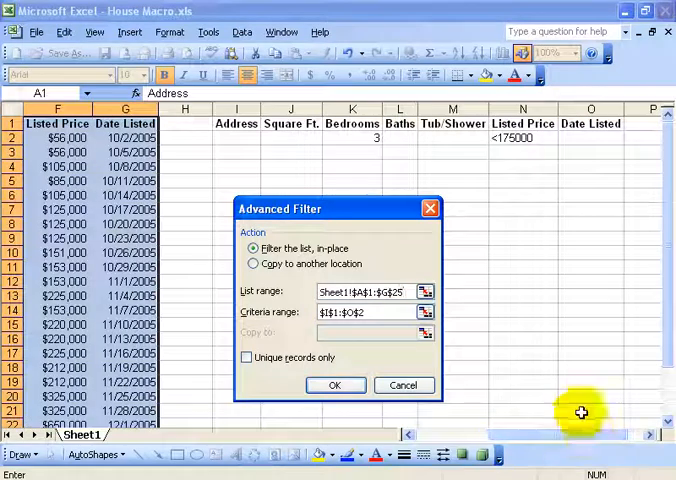
mouse_move(251, 149)
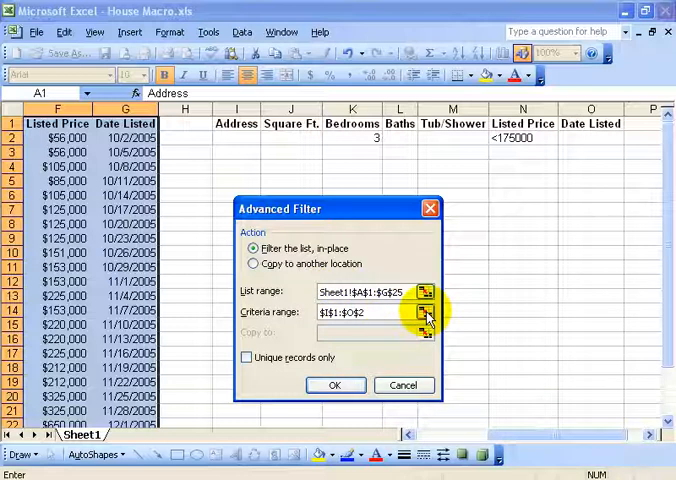
- Set criteria range $I$1:$O$2 and filter in place, leaving only the $153,000 home
click(427, 312)
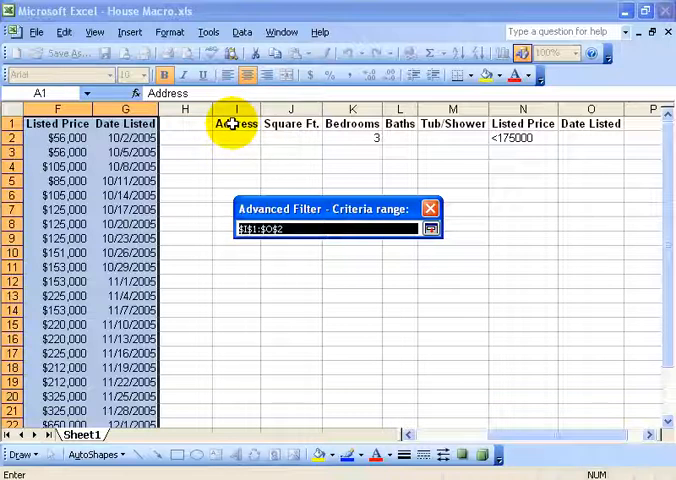
drag(232, 123, 352, 137)
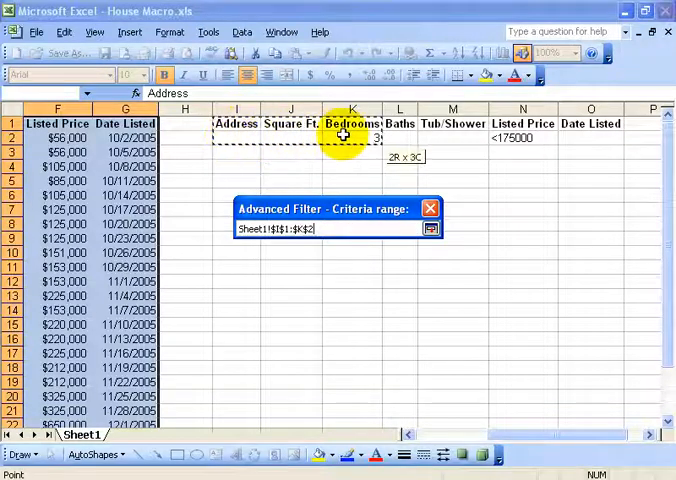
drag(350, 137, 520, 137)
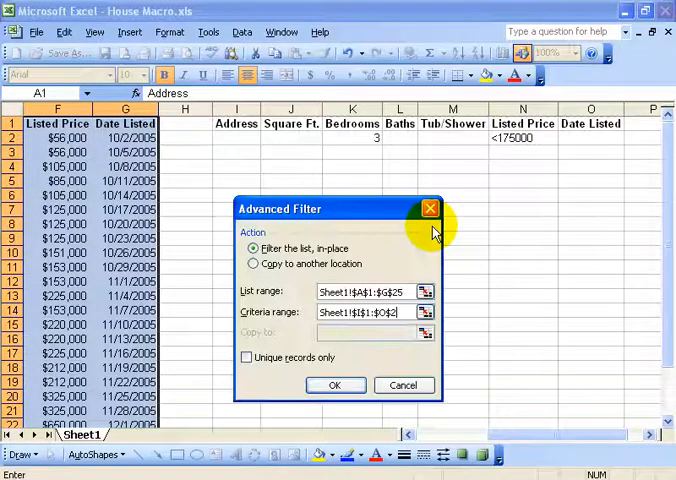
mouse_move(336, 385)
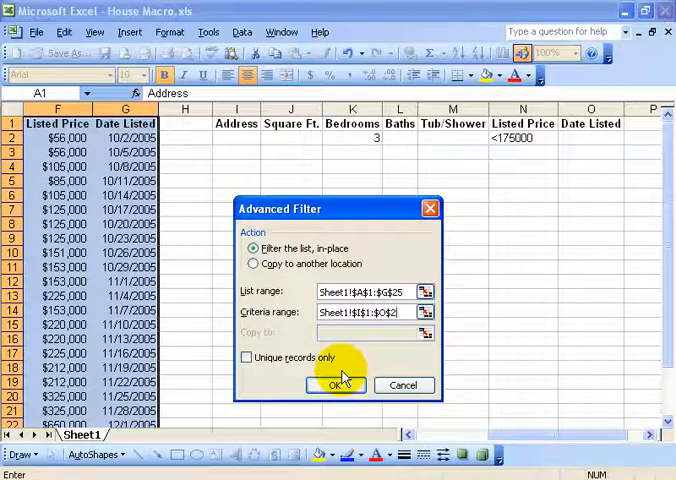
mouse_move(247, 357)
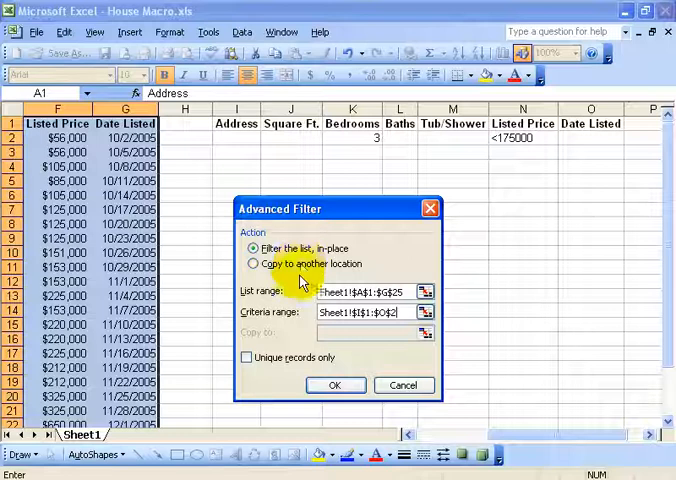
click(245, 357)
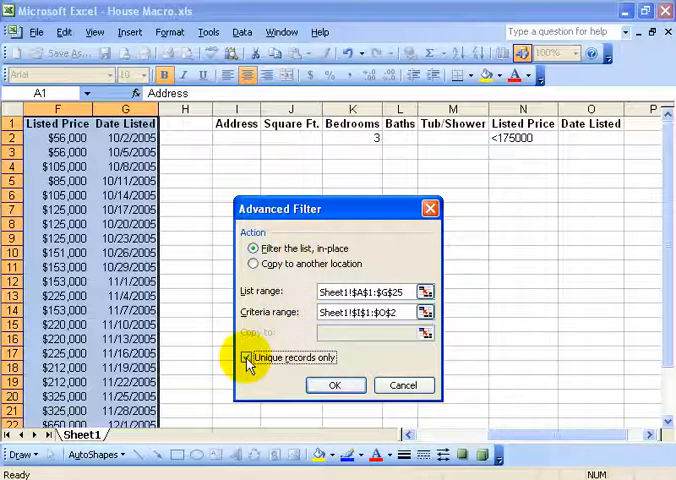
click(245, 357)
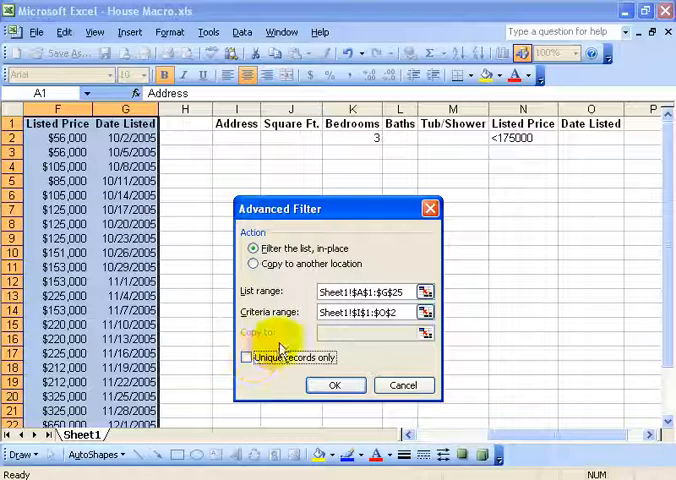
click(336, 384)
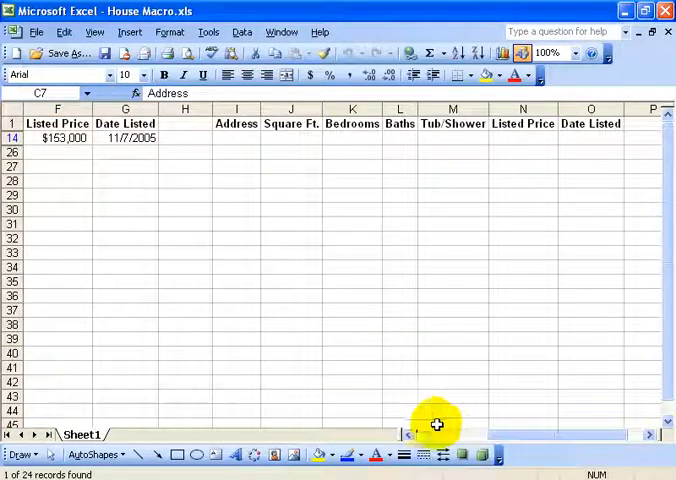
- Check the 321 Sleepy Pl. record, then use Data > Filter > Show All
scroll(left, 3)
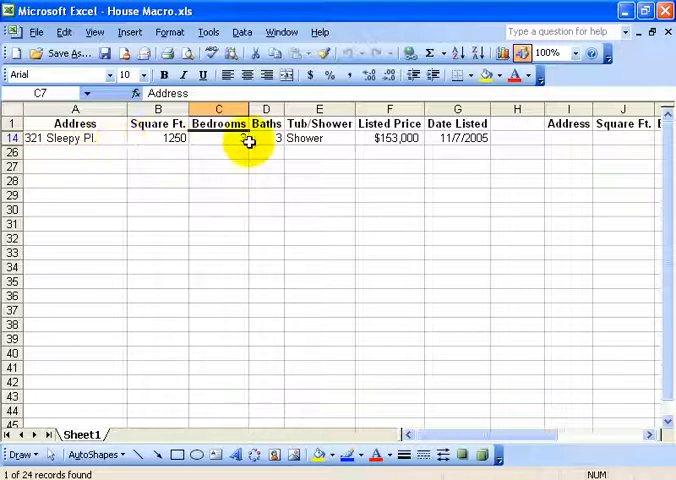
mouse_move(385, 143)
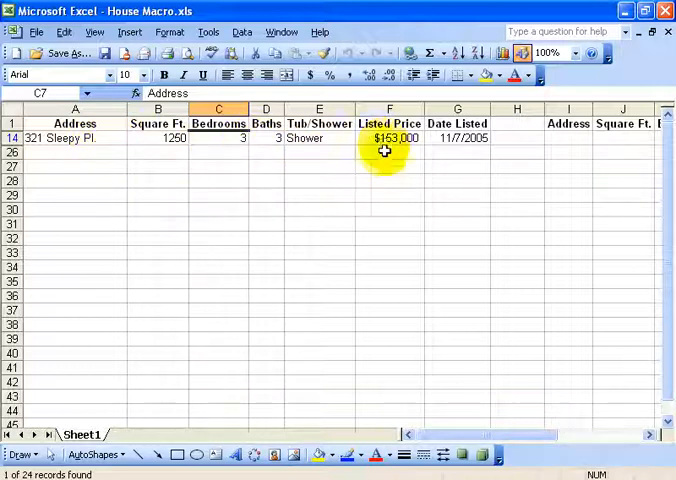
mouse_move(370, 195)
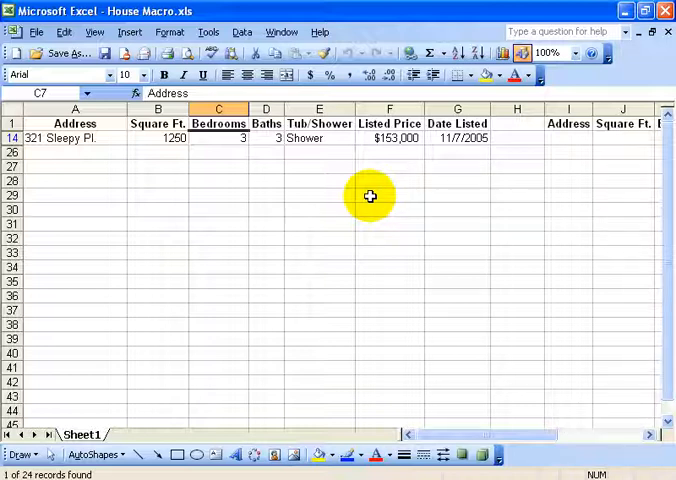
click(242, 31)
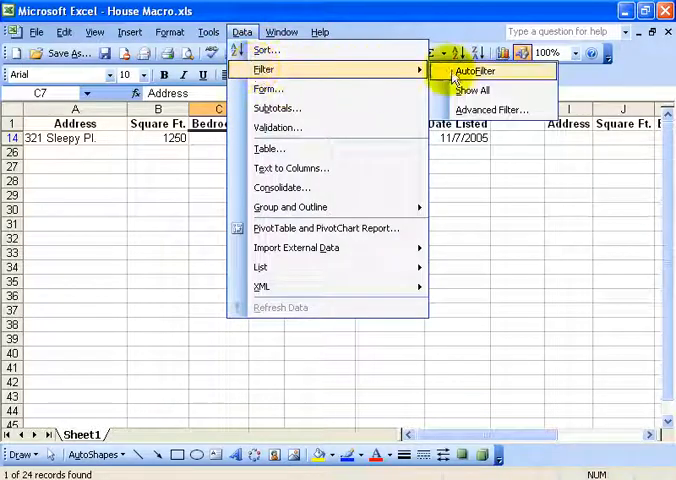
click(474, 70)
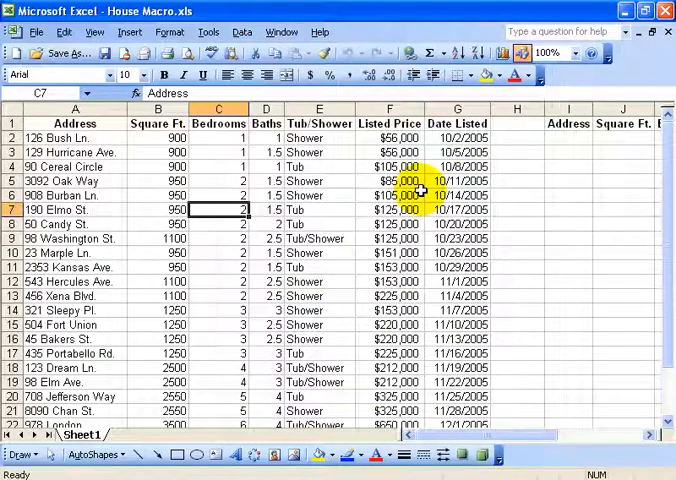
scroll(right, 3)
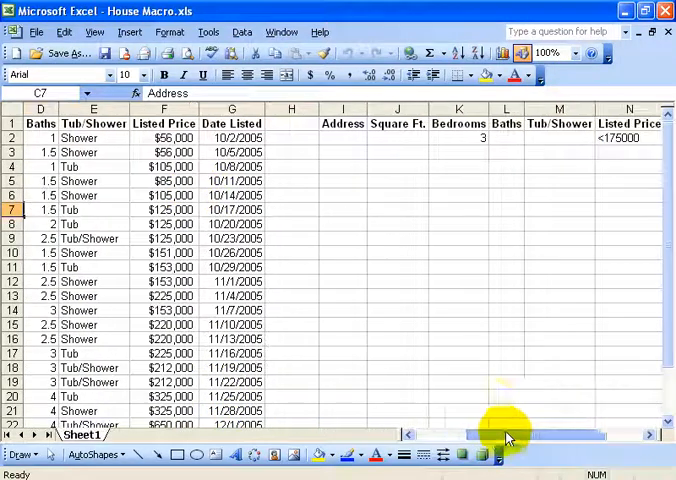
mouse_move(581, 150)
text(4)
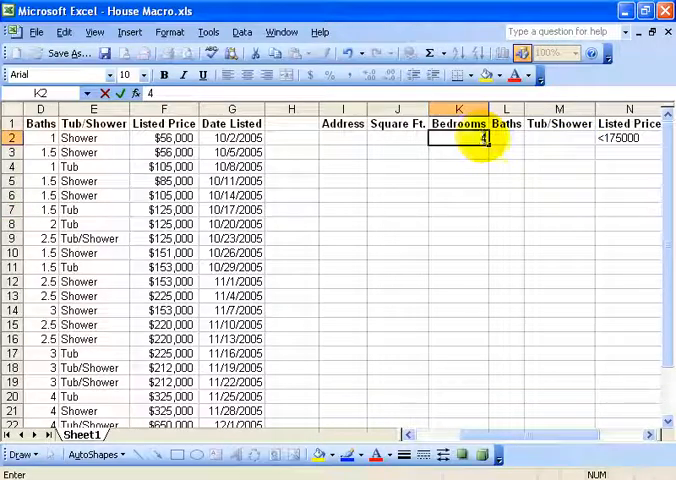
- Enter 4 under Bedrooms and 1 under Baths in the criteria row
click(628, 137)
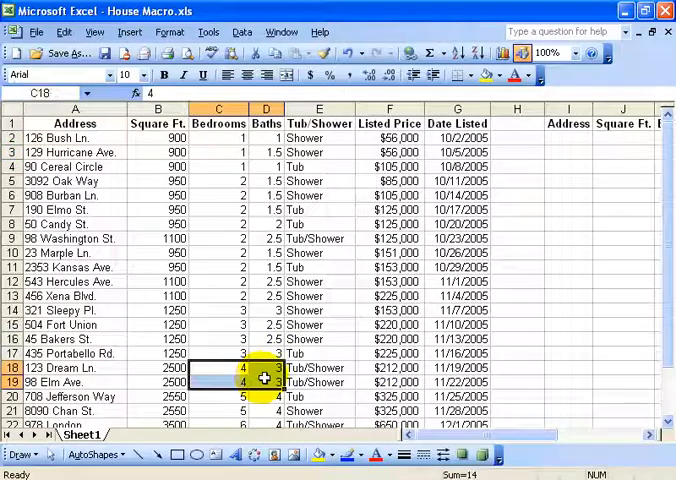
scroll(right, 3)
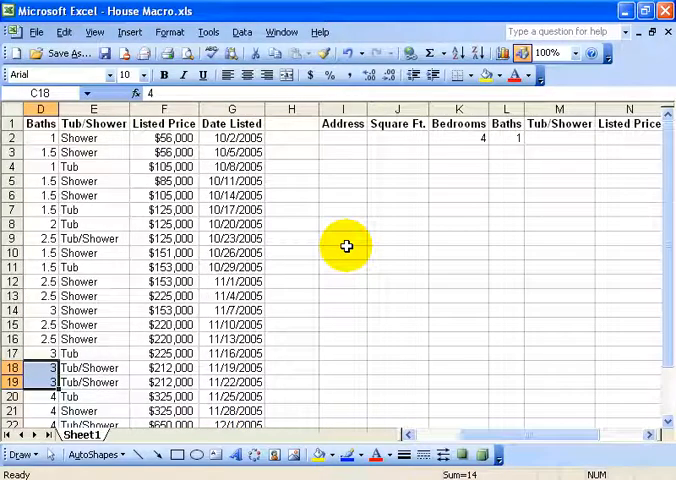
mouse_move(287, 201)
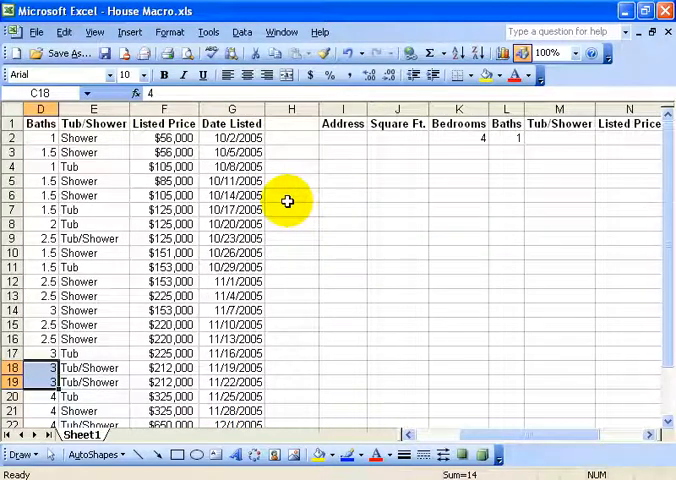